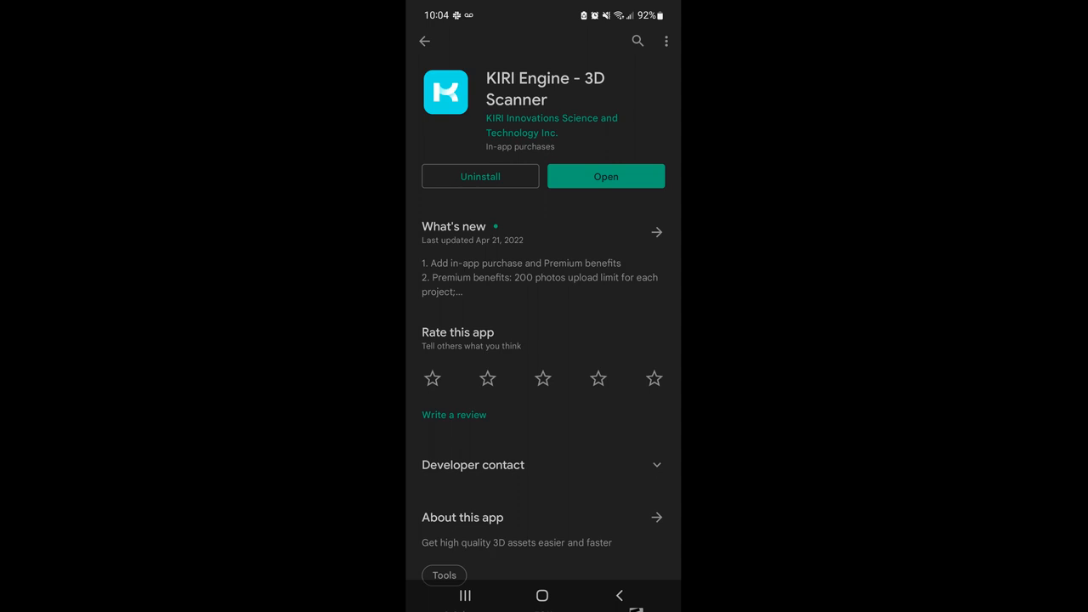
- Open the installed KIRI Engine 3D Scanner app from its Play Store page
{"action": "left_click", "coordinate": [605, 176]}
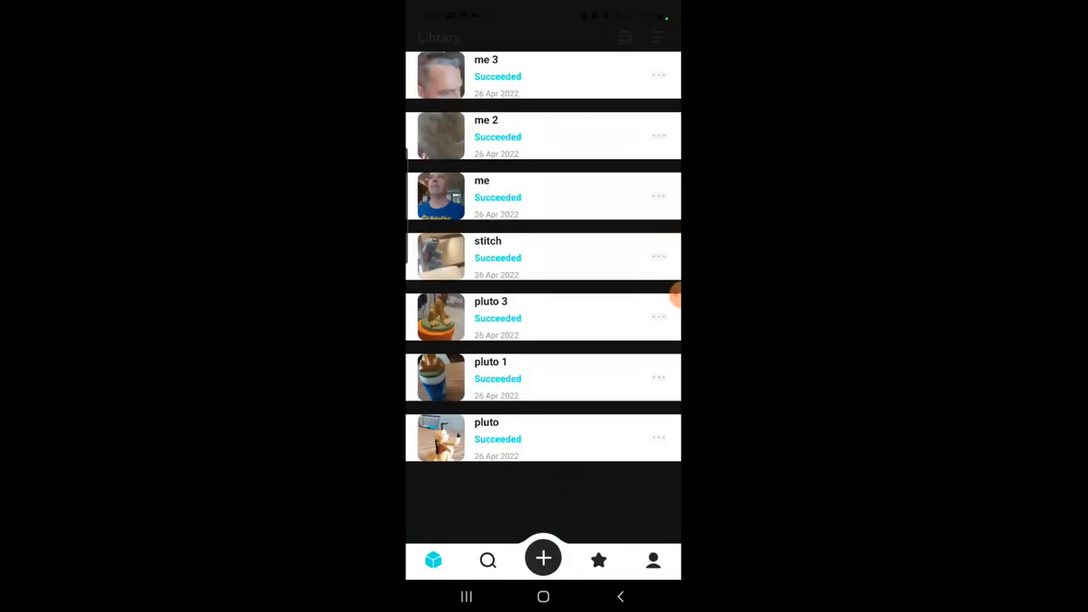
{"action": "left_click", "coordinate": [599, 560]}
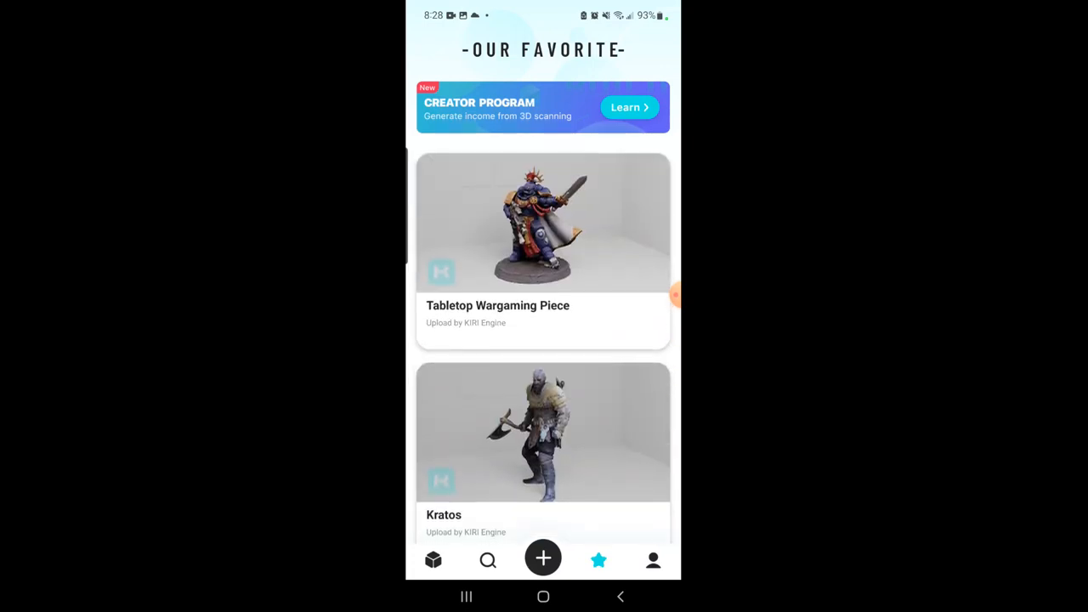
{"action": "left_click", "coordinate": [544, 223]}
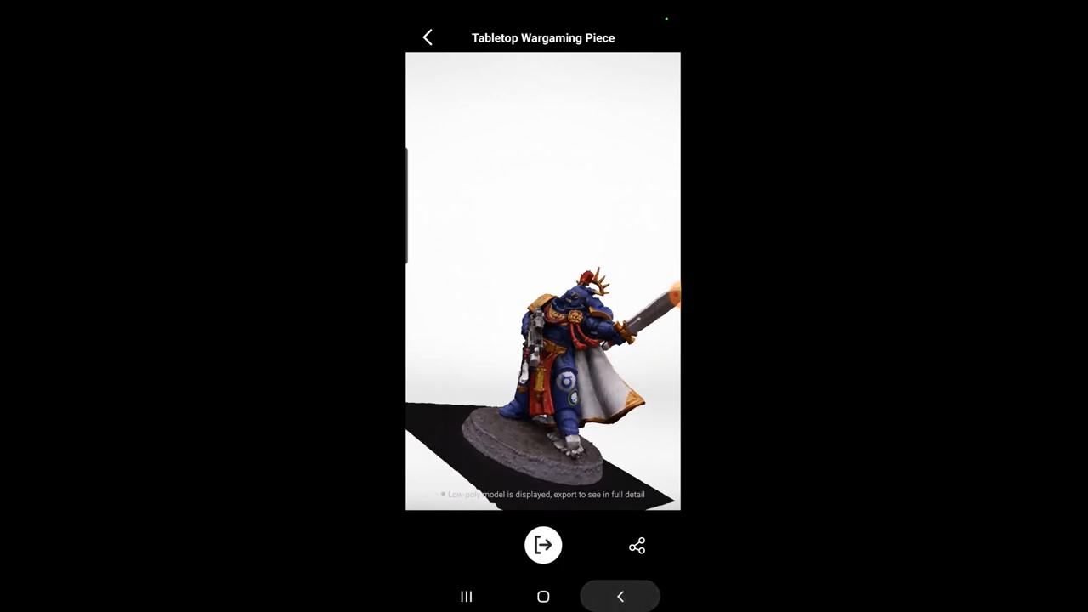
{"action": "left_click", "coordinate": [428, 37]}
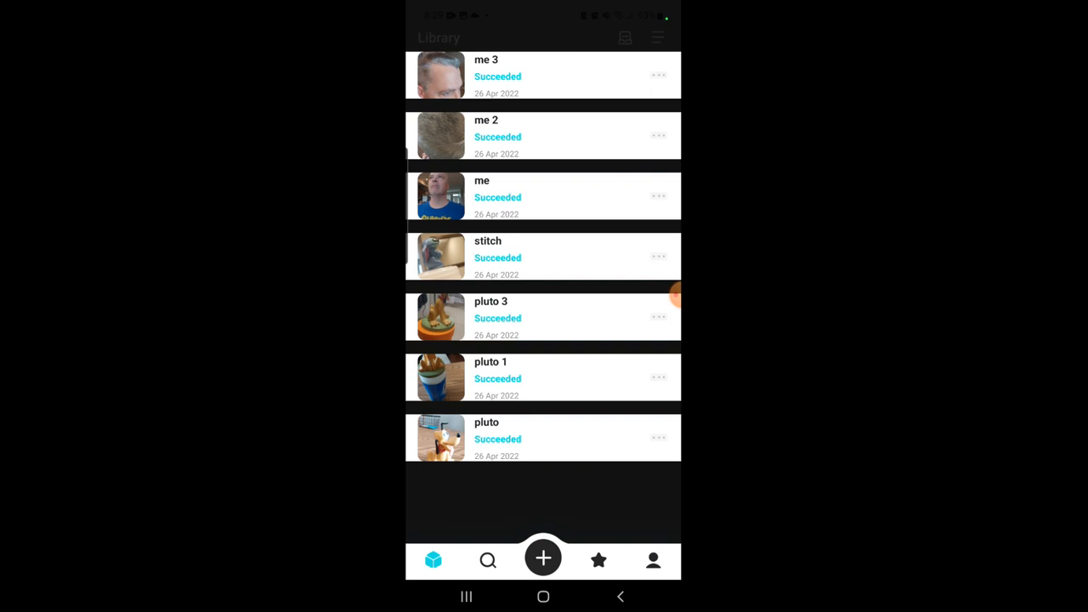
- Open the 'me 2' head scan and share it as a downloadable model
{"action": "left_click", "coordinate": [542, 136]}
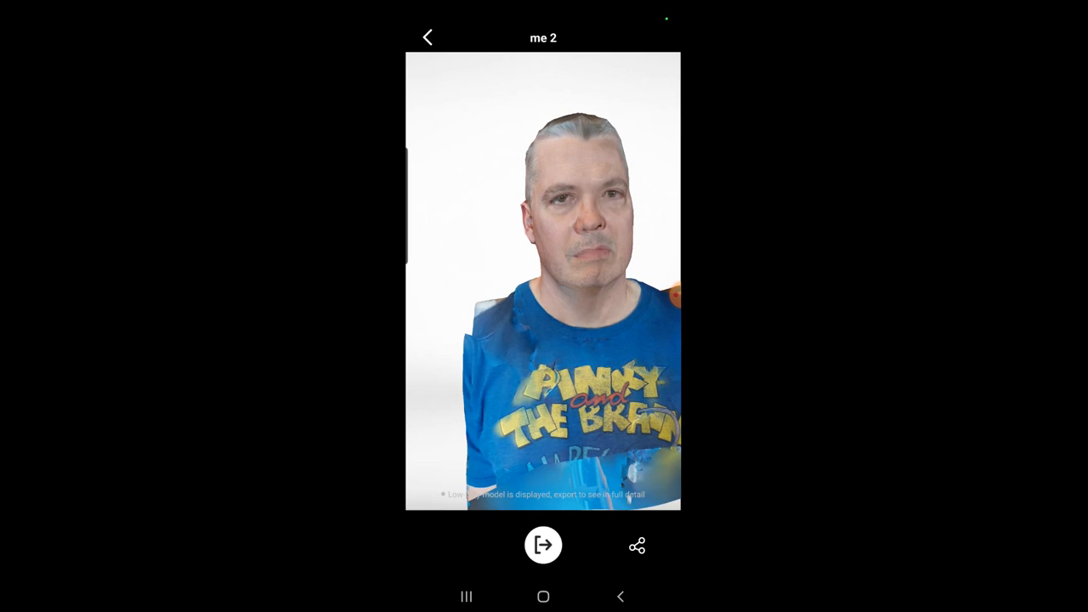
{"action": "left_click", "coordinate": [543, 545]}
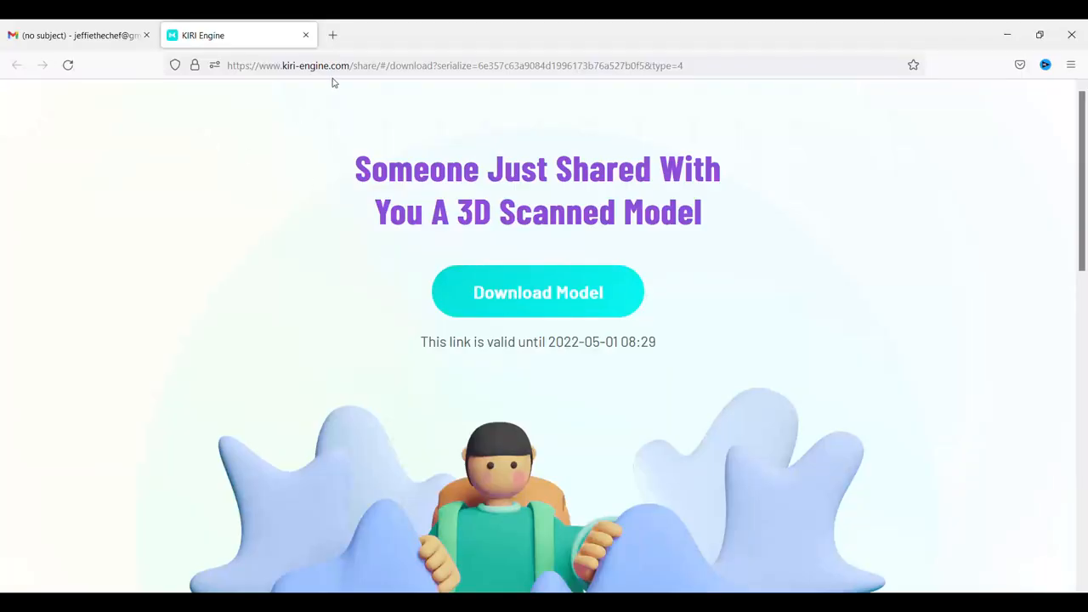
{"action": "mouse_move", "coordinate": [514, 304]}
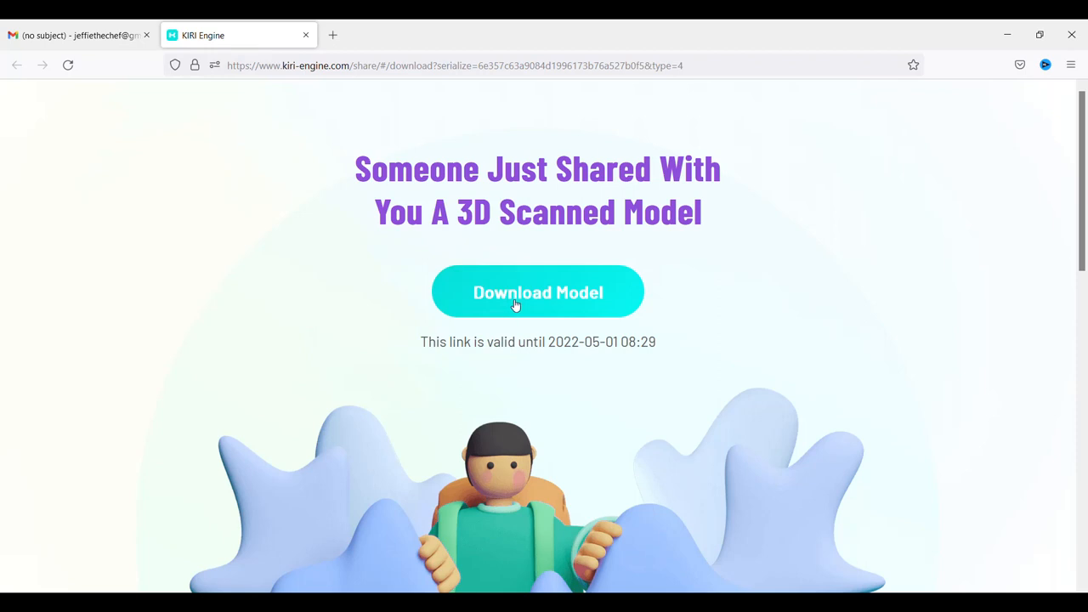
- Download the shared 'me 2' model from the KIRI Engine download page
{"action": "left_click", "coordinate": [538, 292]}
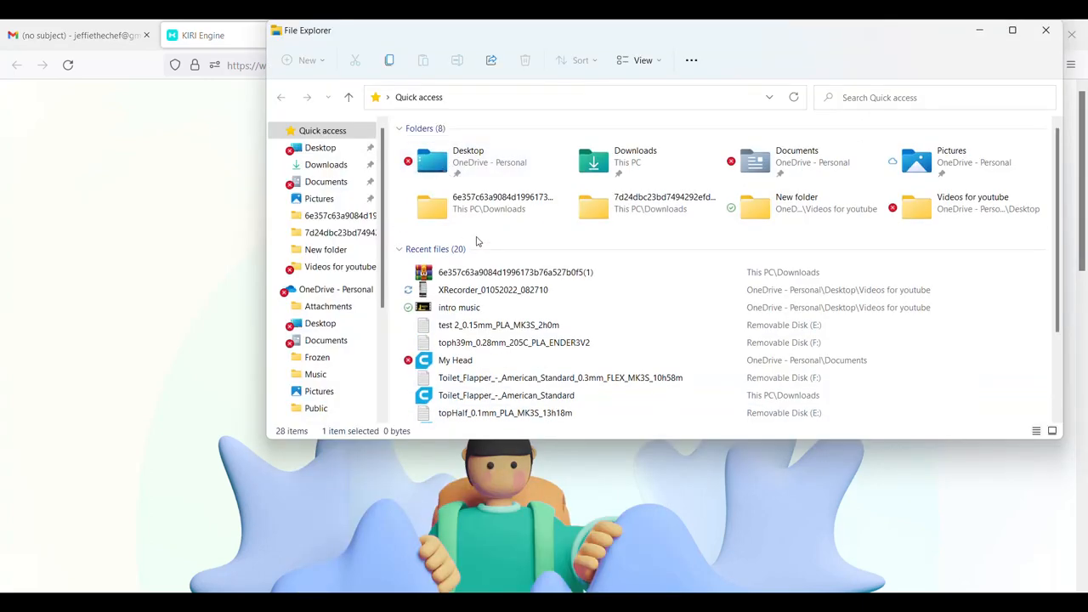
- Extract the downloaded scan archive with WinRAR into its own named folder
{"action": "right_click", "coordinate": [515, 272]}
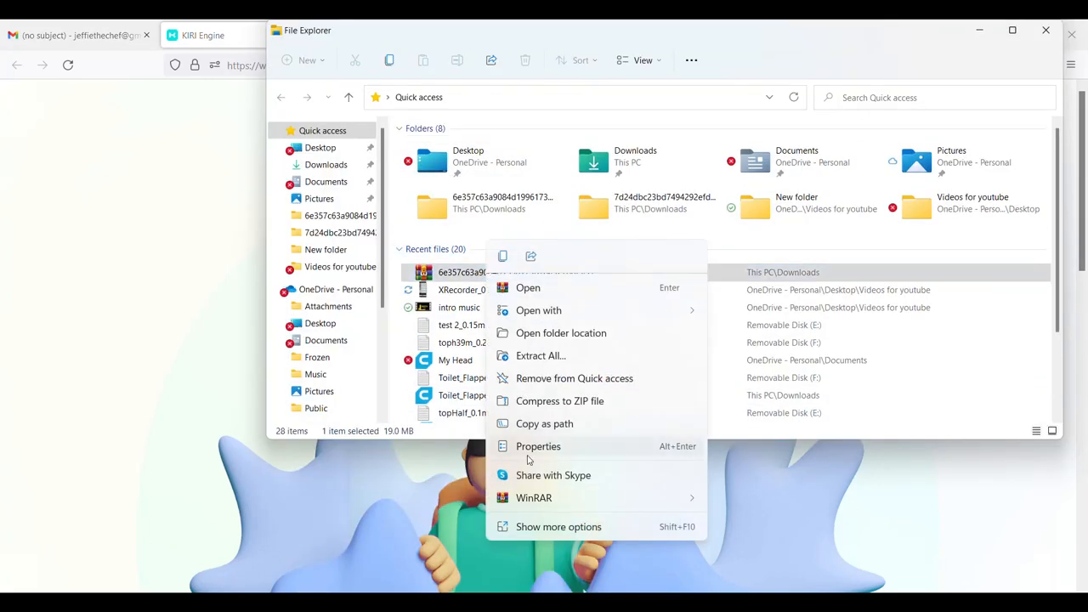
{"action": "mouse_move", "coordinate": [534, 498]}
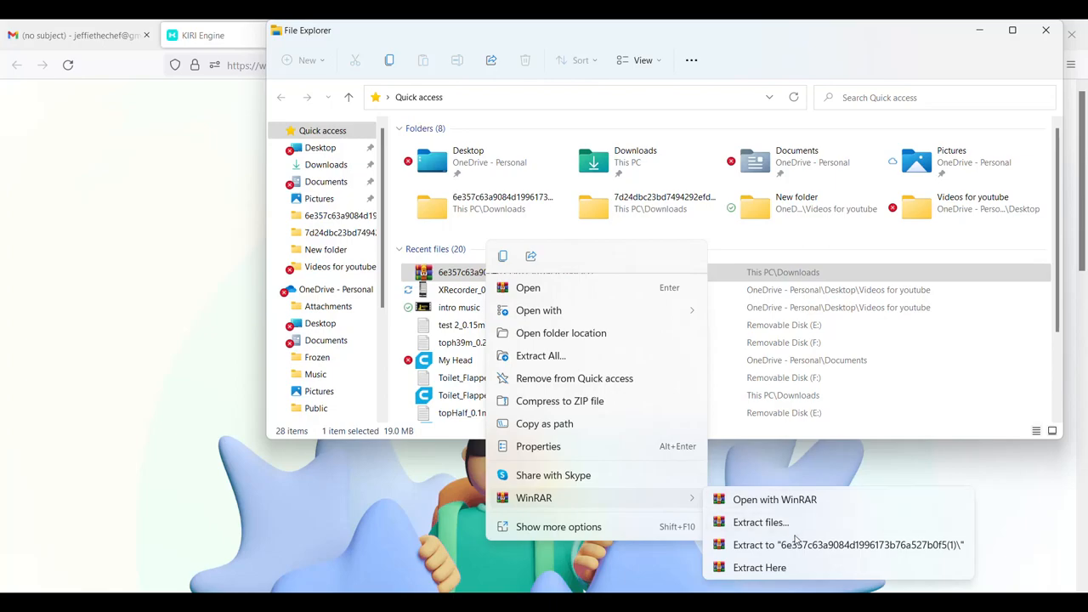
{"action": "left_click", "coordinate": [848, 545]}
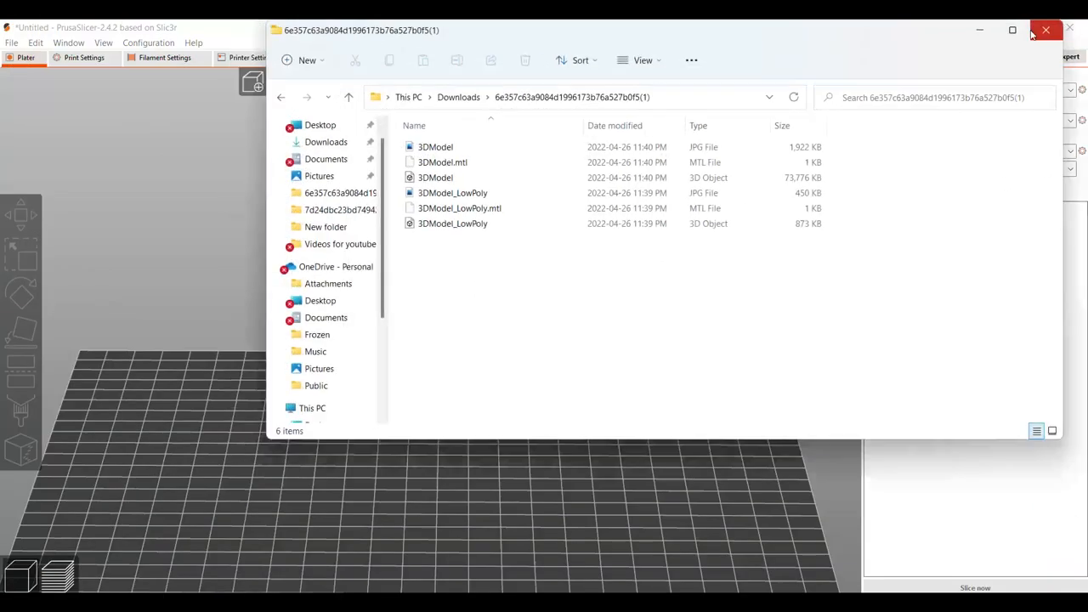
- Open the full-detail 3DModel object file from the extracted folder in PrusaSlicer
{"action": "left_click", "coordinate": [436, 178]}
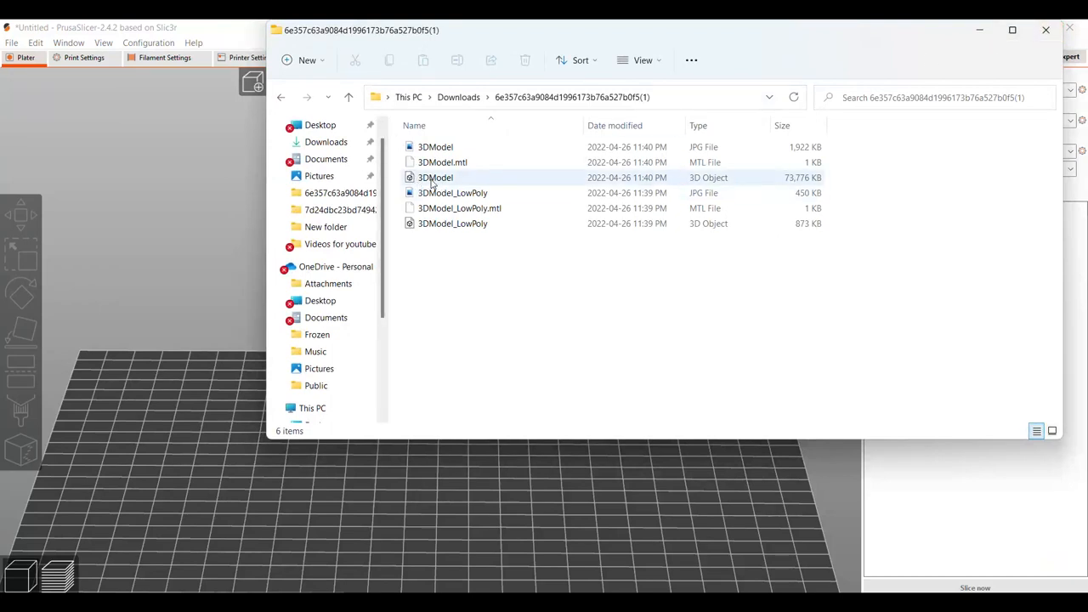
{"action": "double_click", "coordinate": [436, 178]}
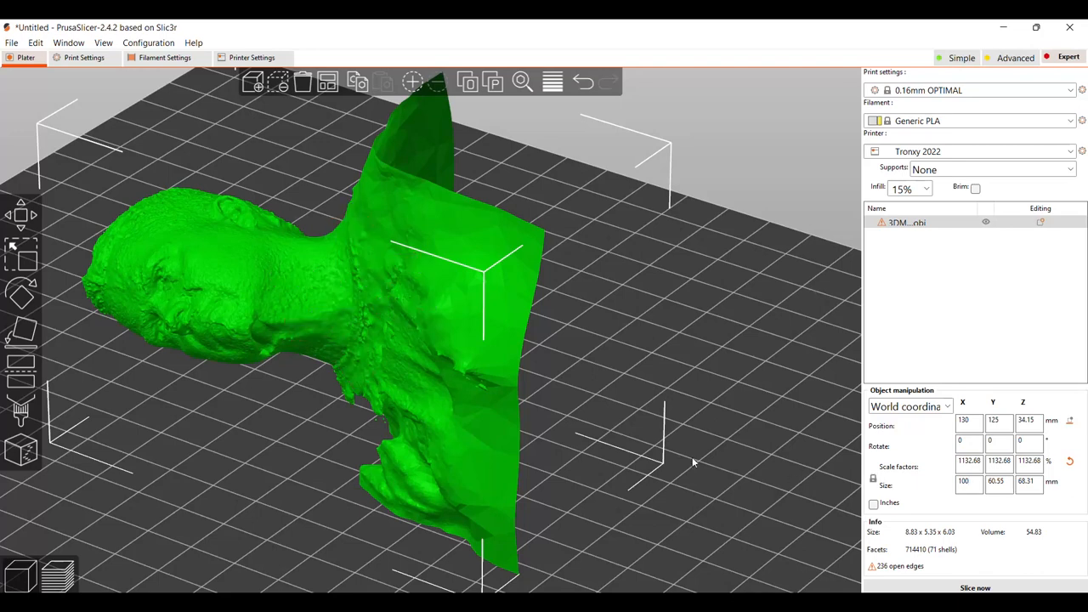
{"action": "mouse_move", "coordinate": [21, 293]}
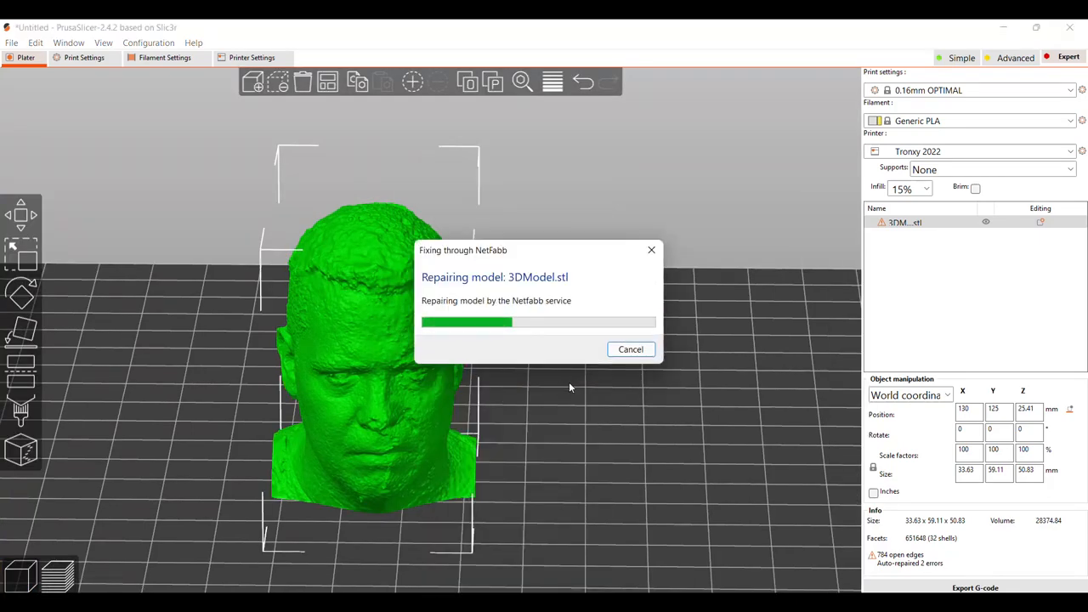
{"action": "mouse_move", "coordinate": [560, 478]}
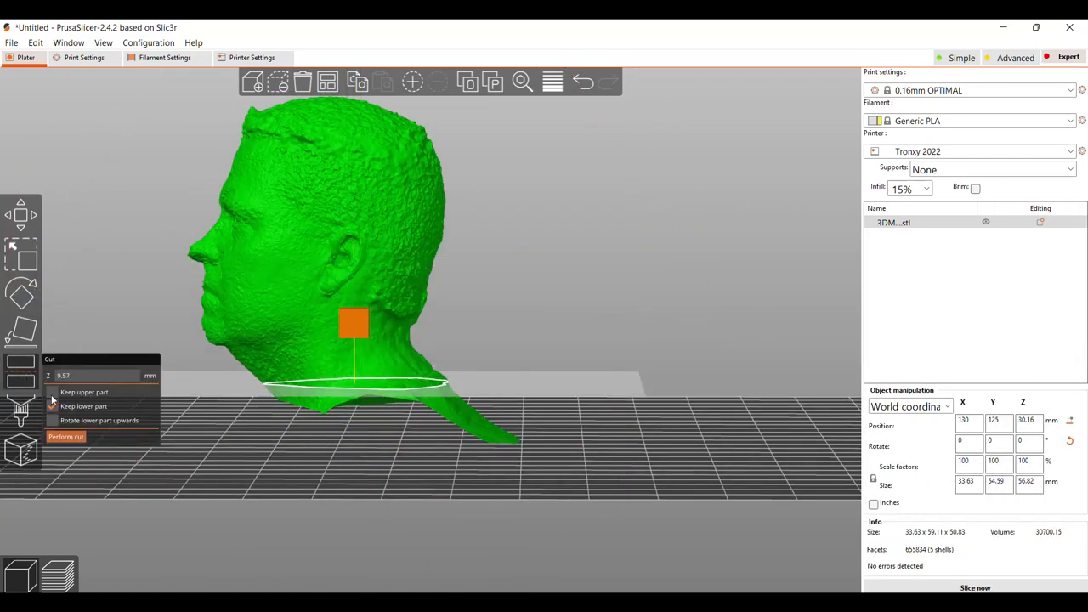
- Keep only the upper part of the head when cutting below the neck
{"action": "left_click", "coordinate": [65, 437]}
{"action": "type", "text": "100"}
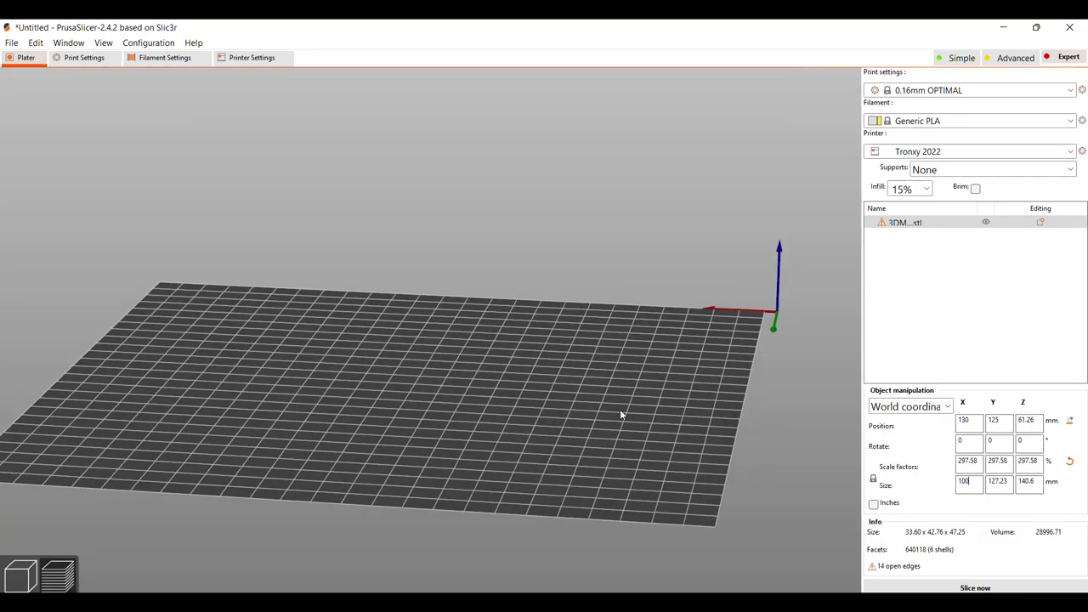
- Apply a 100 mm X size to the cut head with scale lock on
{"action": "left_click", "coordinate": [975, 587]}
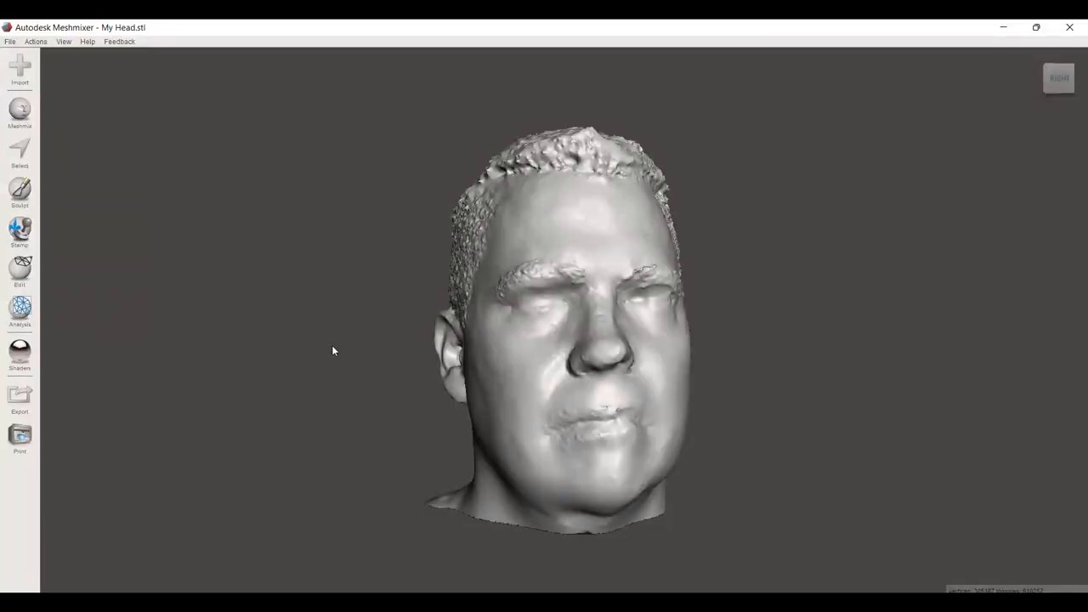
{"action": "mouse_move", "coordinate": [310, 351]}
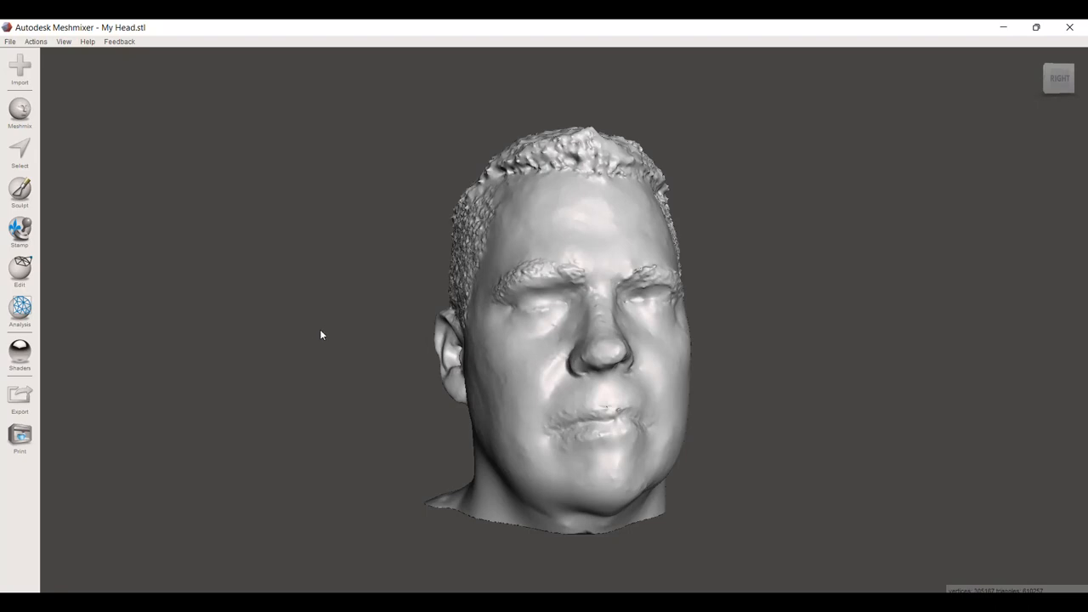
{"action": "mouse_move", "coordinate": [256, 298]}
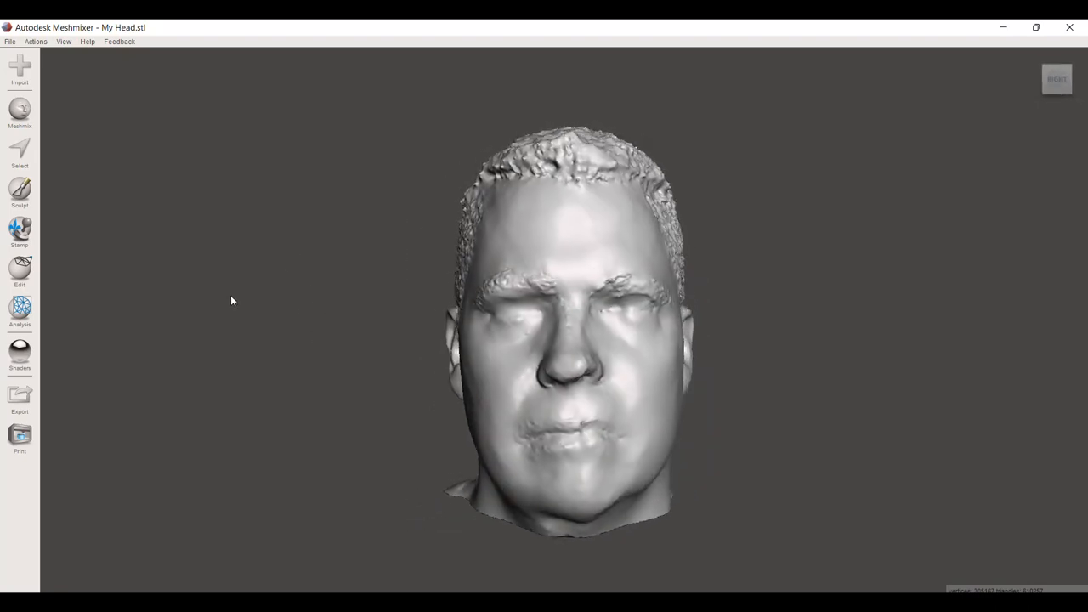
{"action": "left_click_drag", "start_coordinate": [230, 302], "coordinate": [281, 296]}
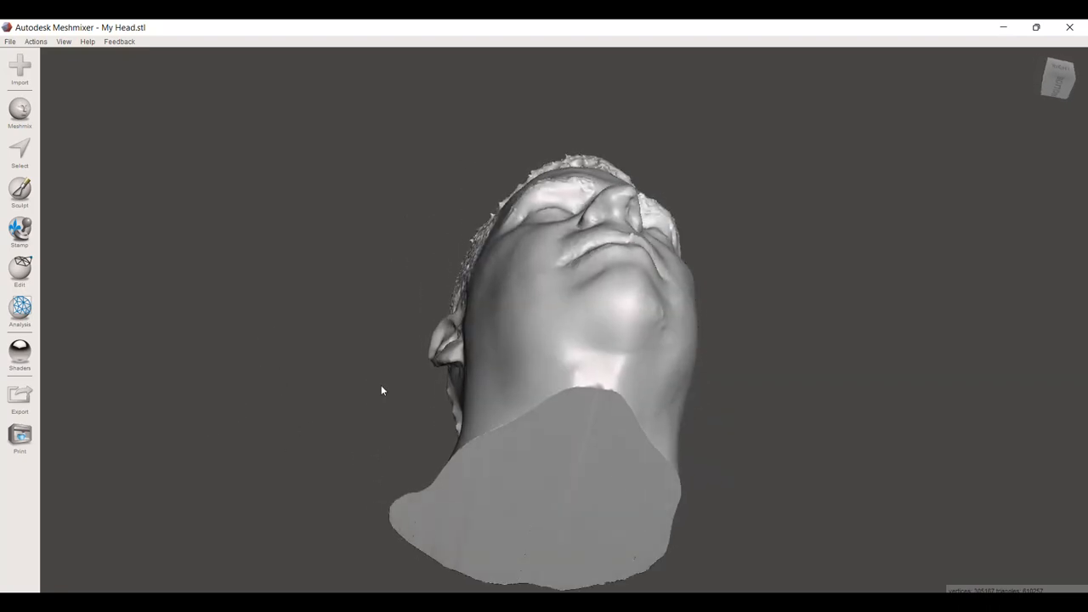
{"action": "left_click_drag", "start_coordinate": [382, 390], "coordinate": [369, 366]}
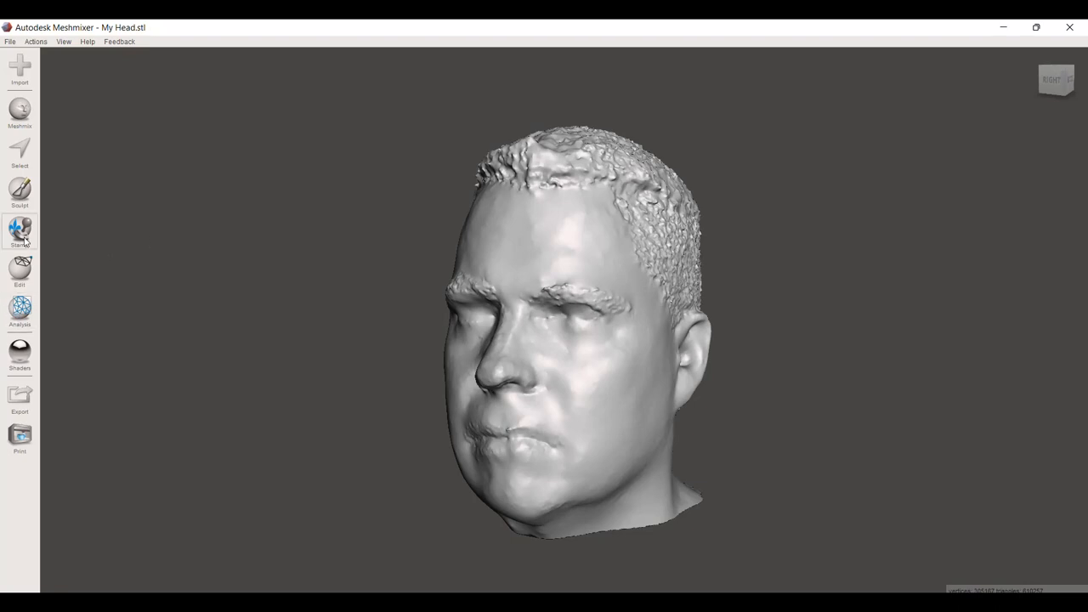
- Switch to Sculpt, shrink the brush to size 25, and inspect the face and side
{"action": "left_click", "coordinate": [19, 192]}
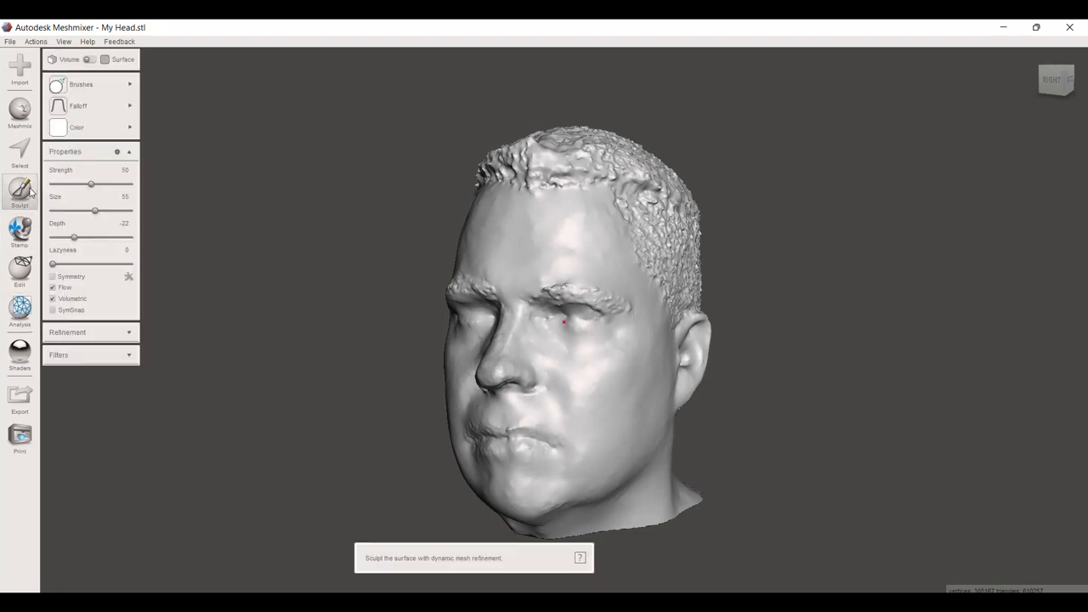
{"action": "left_click", "coordinate": [80, 84]}
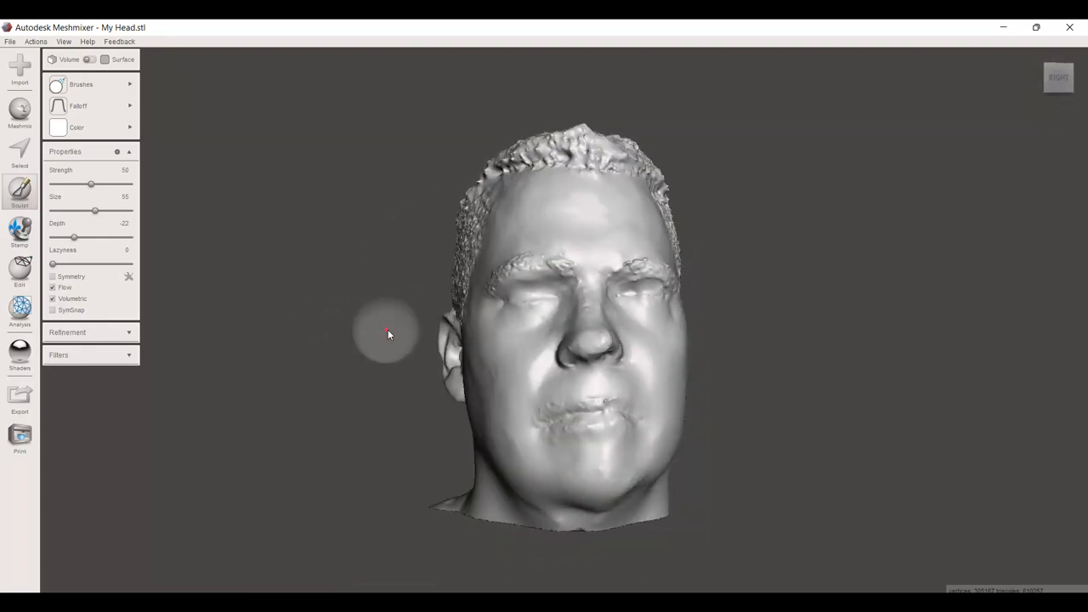
{"action": "left_click_drag", "start_coordinate": [389, 334], "coordinate": [352, 402]}
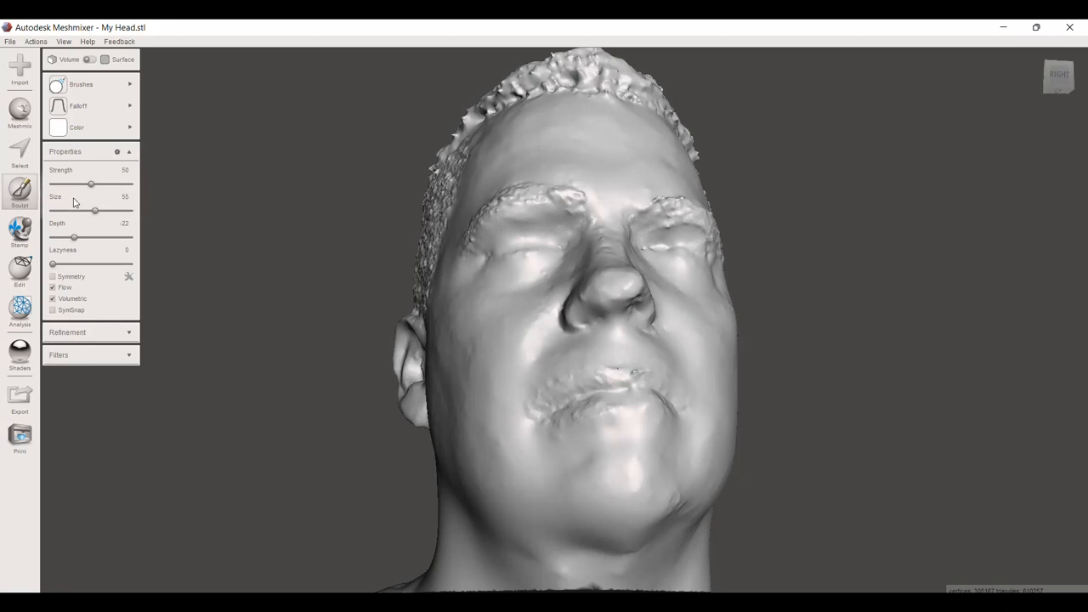
{"action": "left_click_drag", "start_coordinate": [91, 210], "coordinate": [71, 210]}
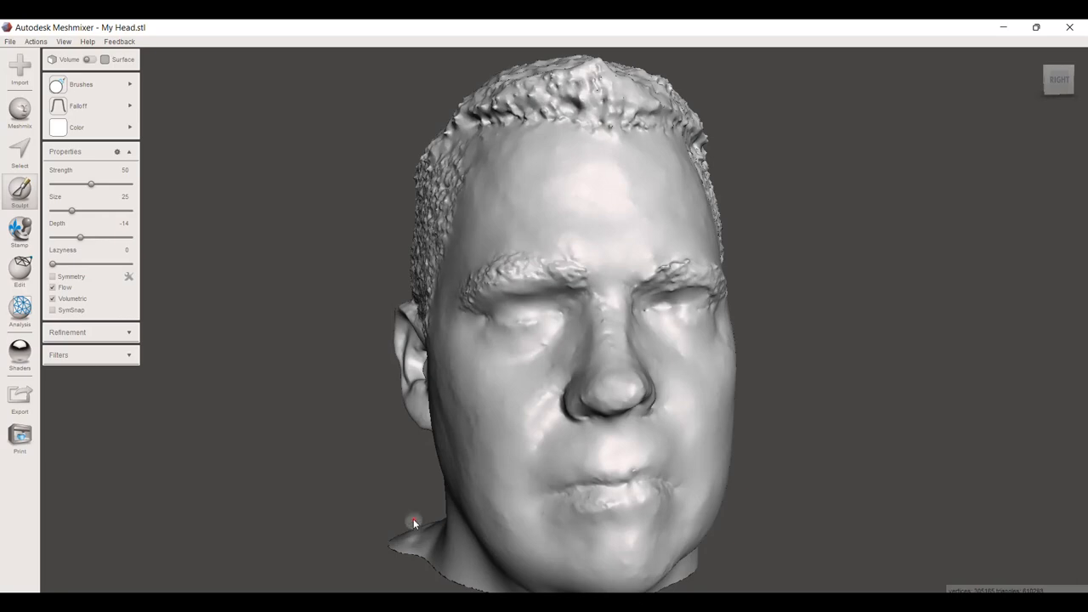
{"action": "left_click_drag", "start_coordinate": [414, 523], "coordinate": [288, 493]}
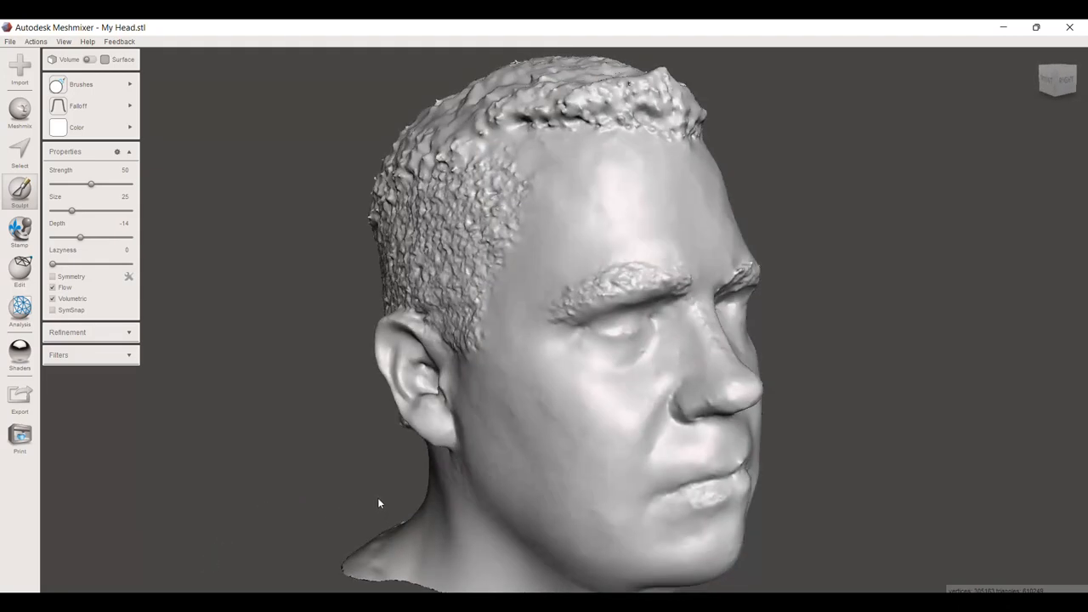
{"action": "left_click", "coordinate": [10, 41]}
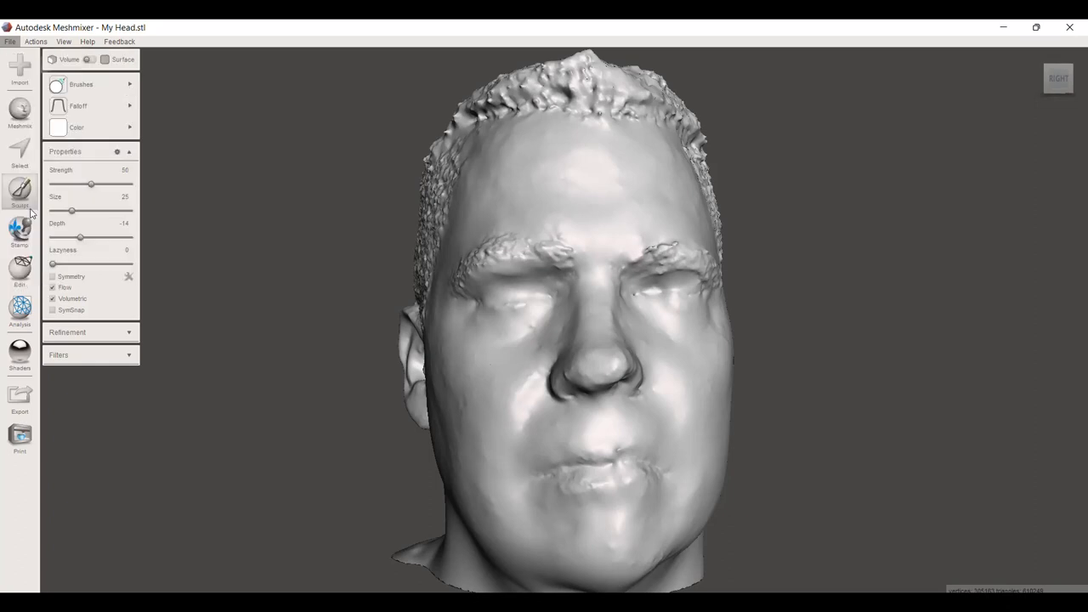
- Export the head mesh to Downloads with OBJ Format (*.obj) as the save type
{"action": "left_click", "coordinate": [19, 398]}
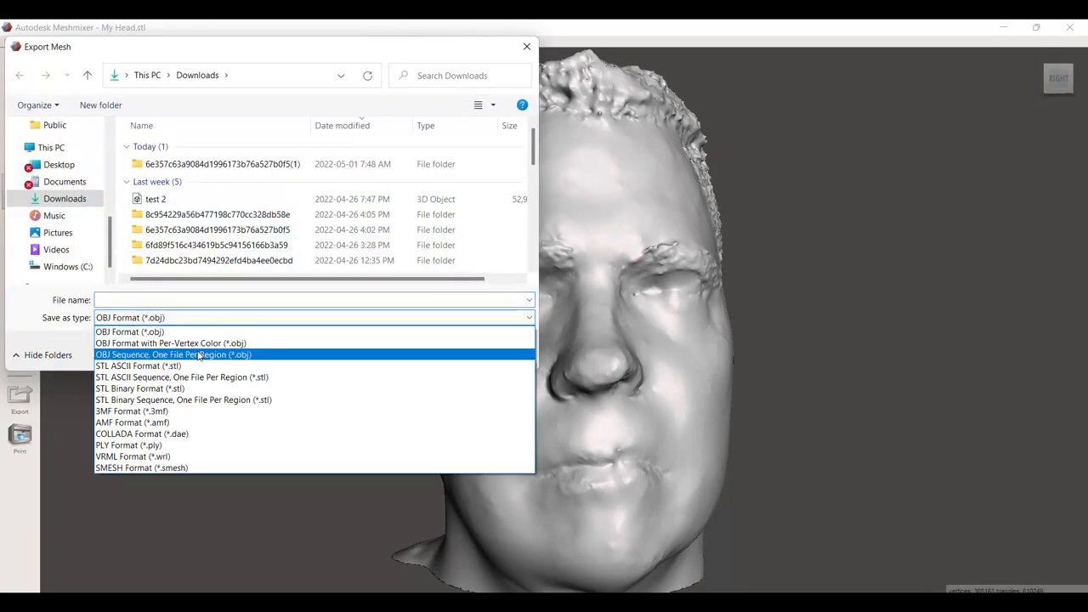
{"action": "mouse_move", "coordinate": [170, 342]}
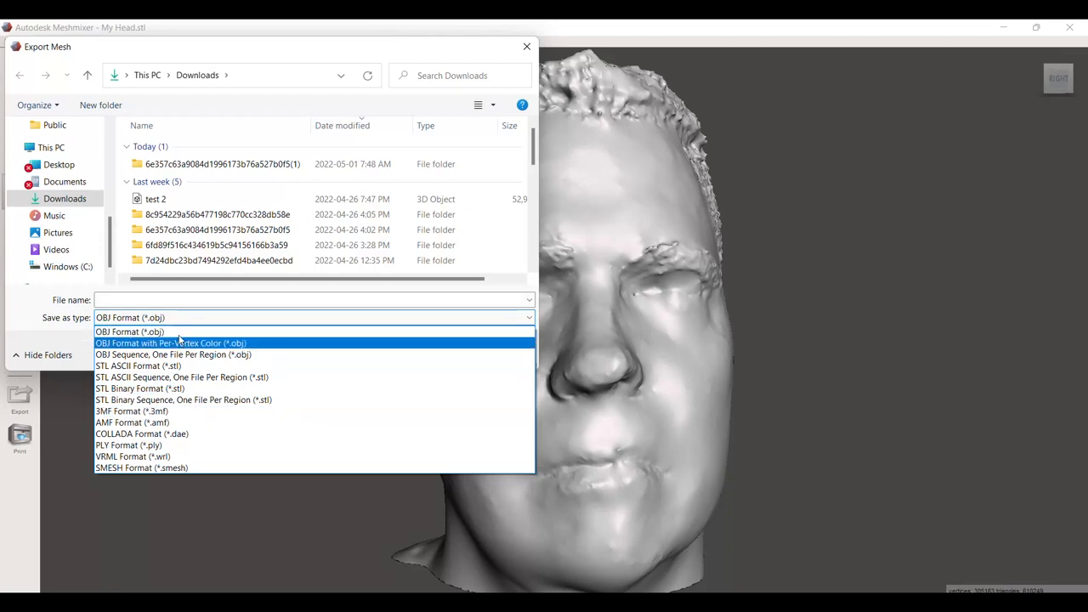
{"action": "left_click", "coordinate": [130, 331]}
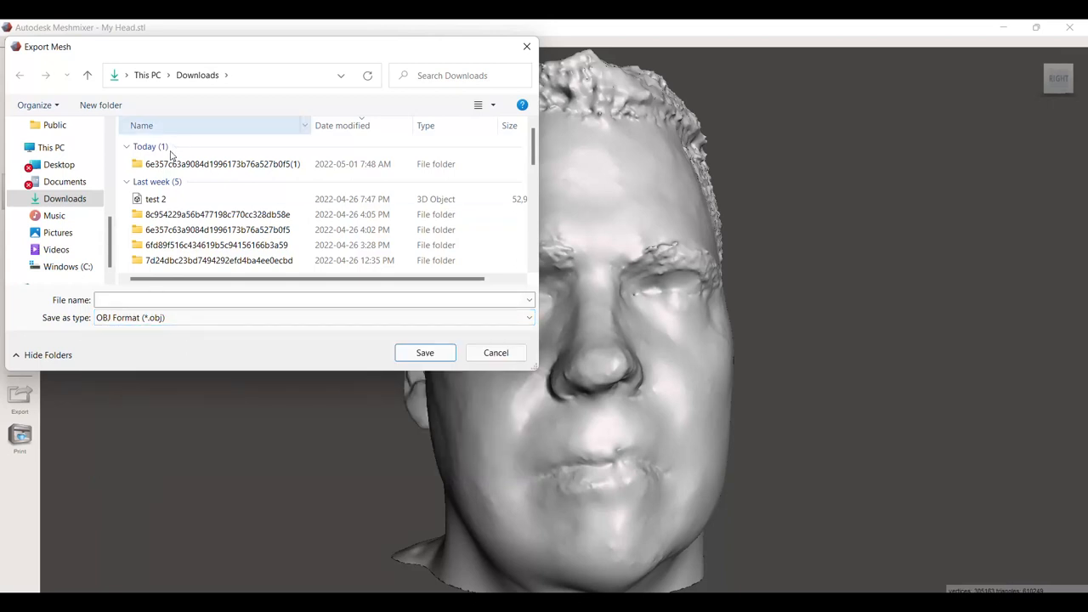